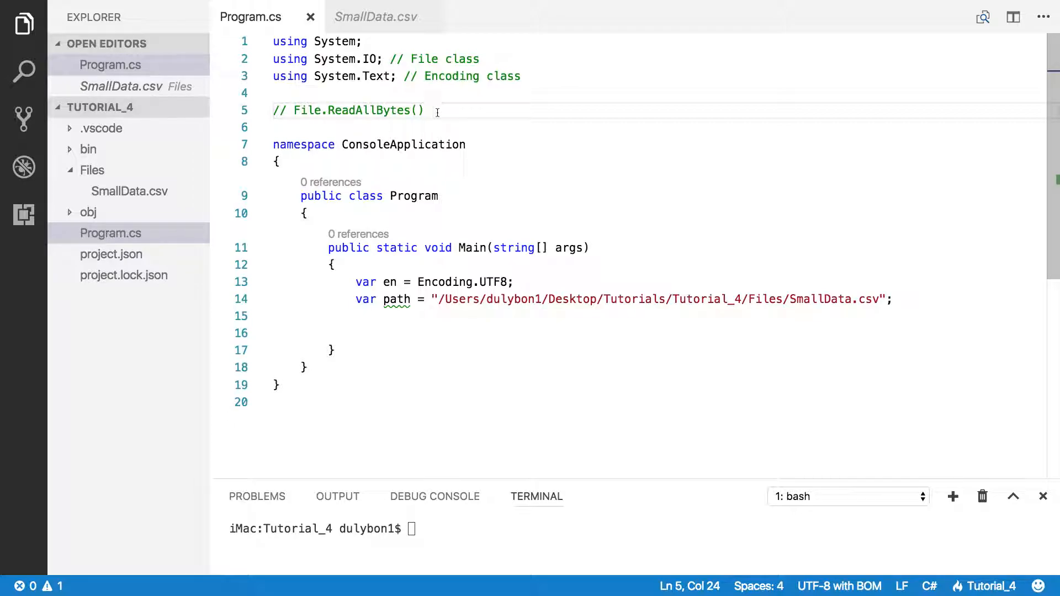
mouse_move(475, 124)
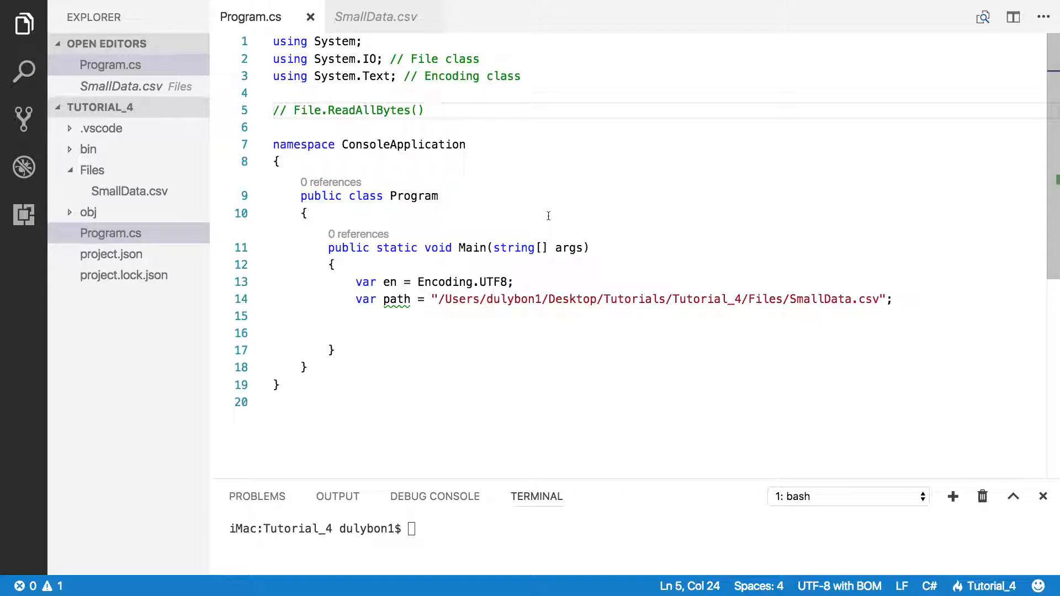
mouse_move(504, 141)
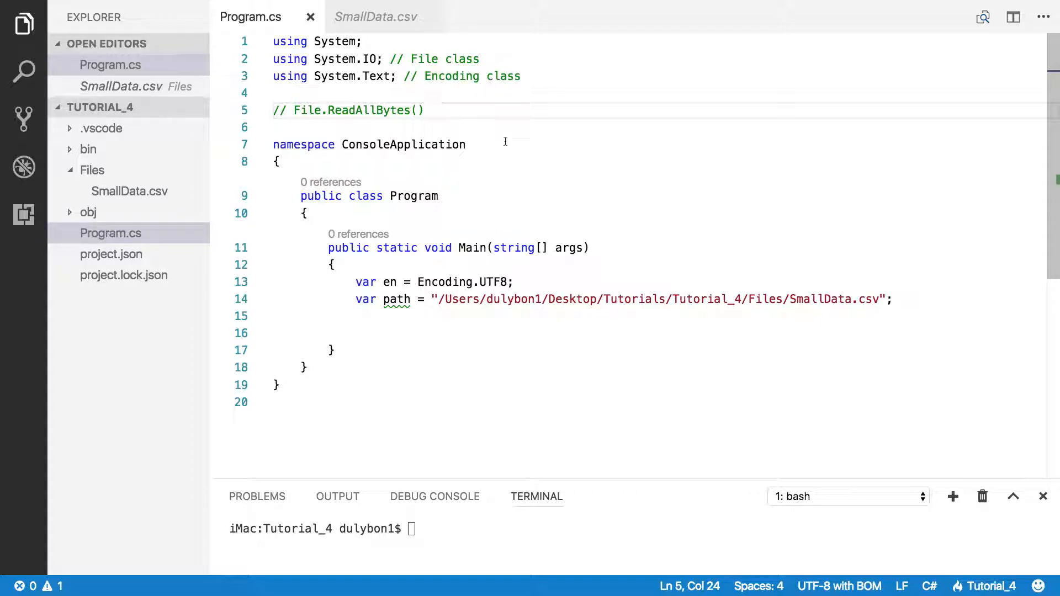
Open SmallData.csv from the Explorer sidebar to view its Time, V1, V2 data rows
click(111, 232)
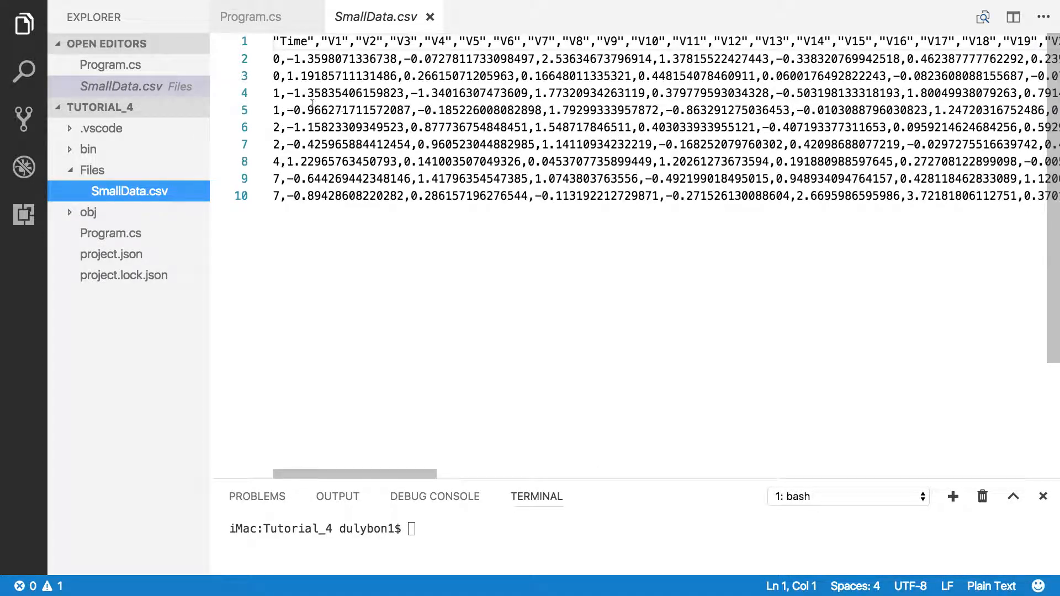
Add 'var bytes = File.ReadAllBytes(path);' on line 15 of Program.cs
click(247, 16)
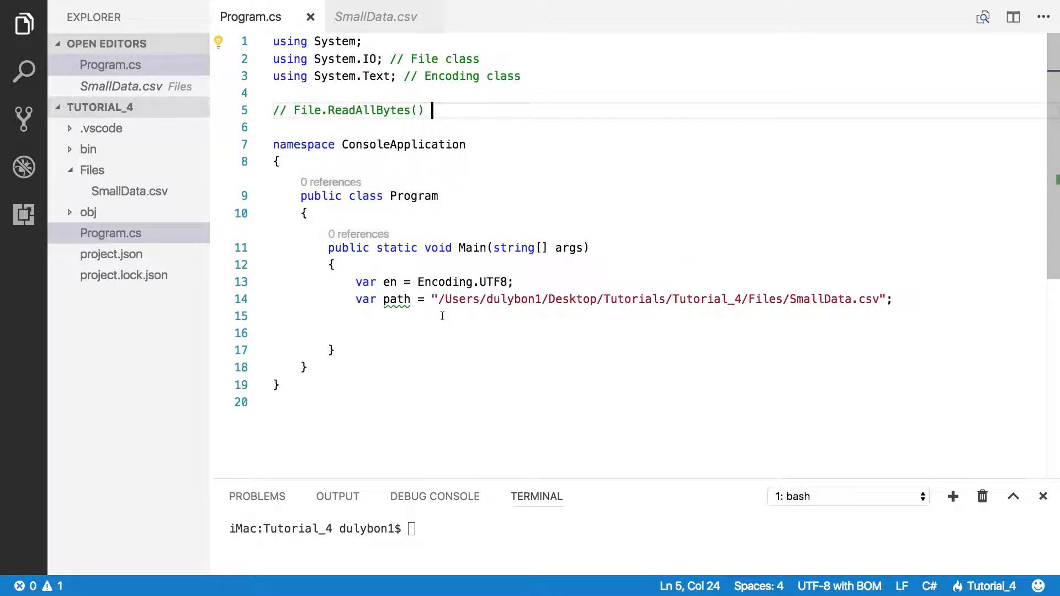
text(`)
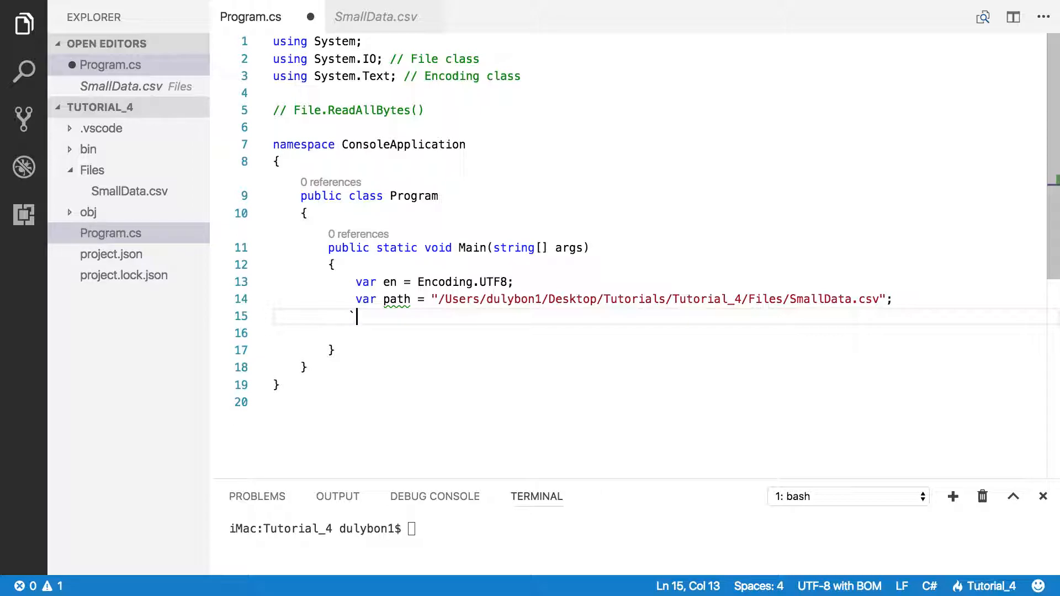
key(Backspace)
text(var)
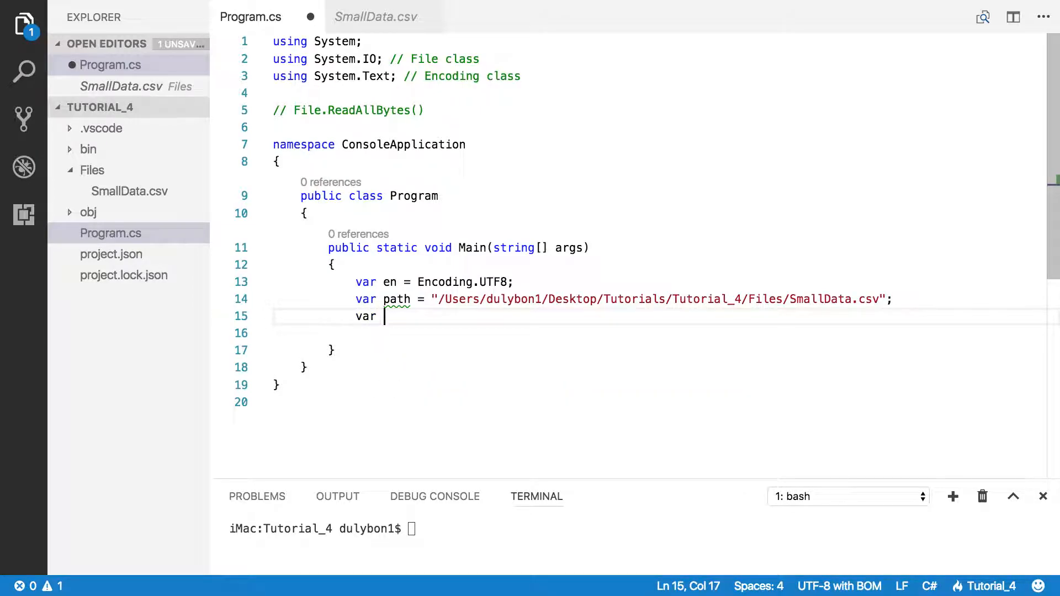
text(bytes = Fi)
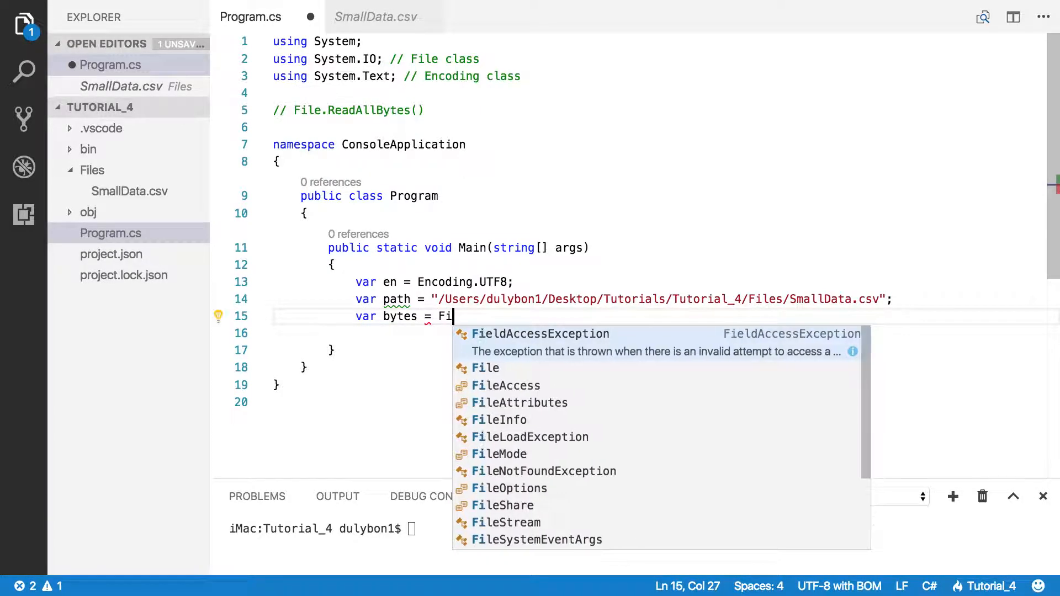
text(le.)
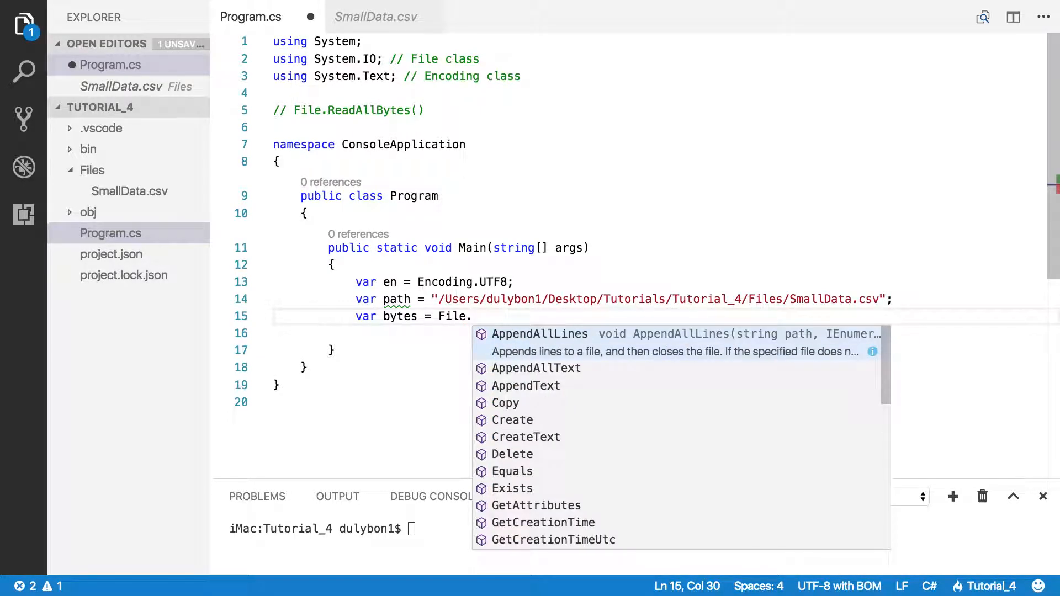
text(ReadAllBytes()
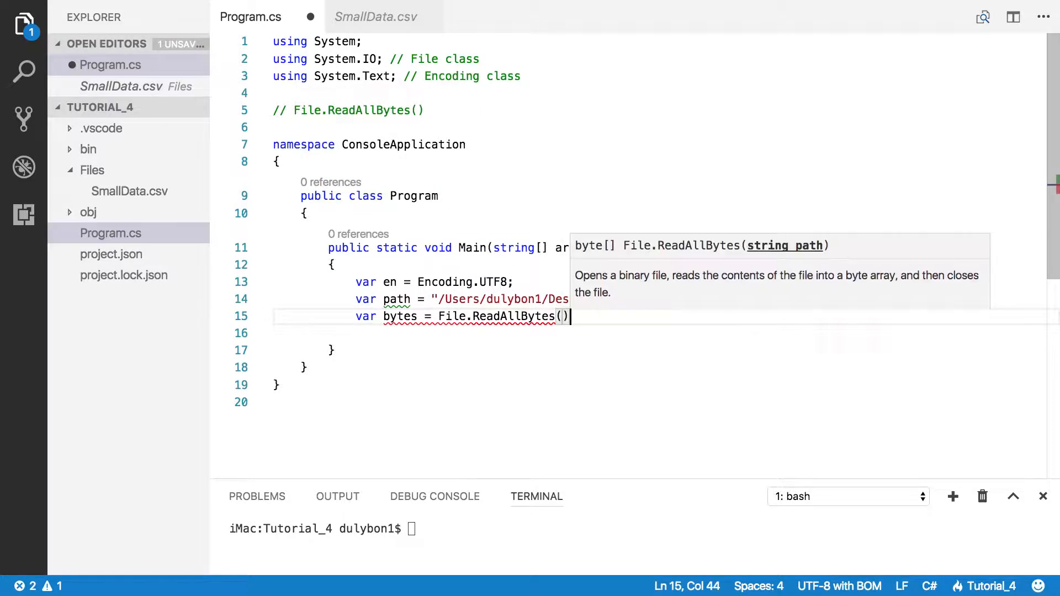
text(pa)
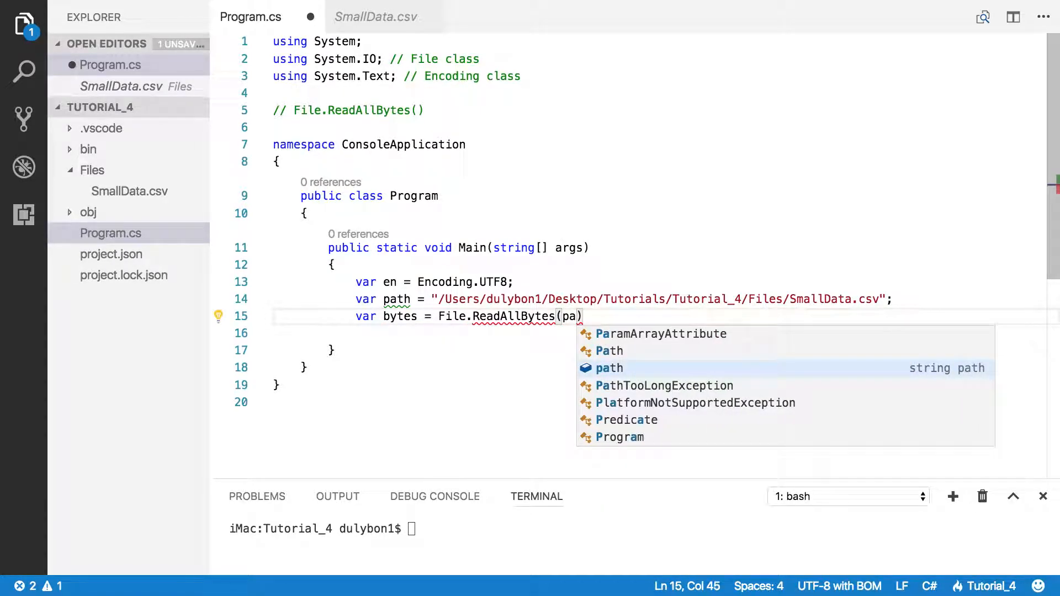
key(Tab)
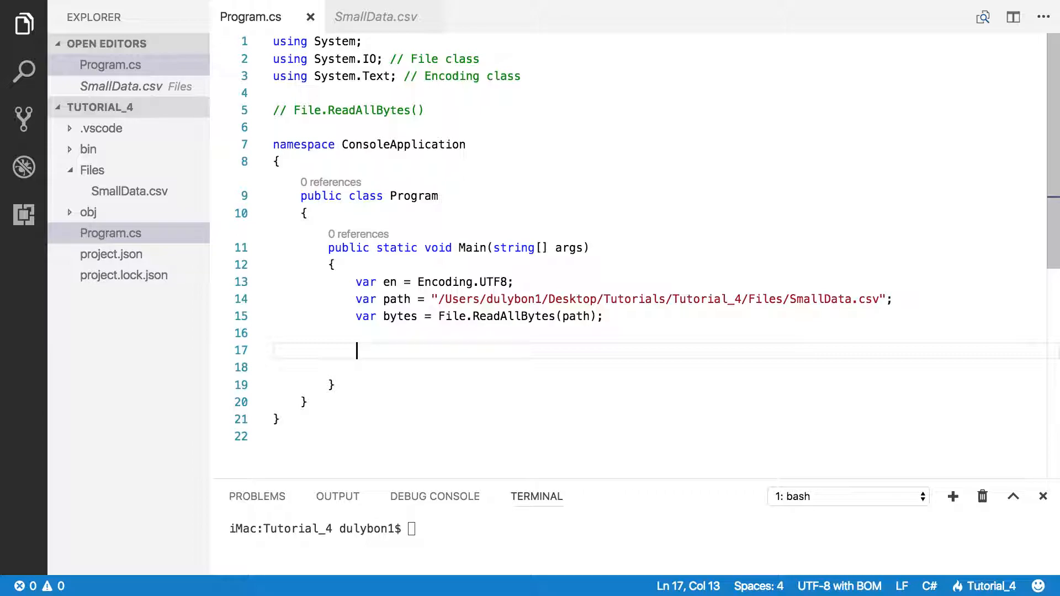
Write a for loop from i = 0 to 10 calling Console.WriteLine(bytes[i])
text(for()
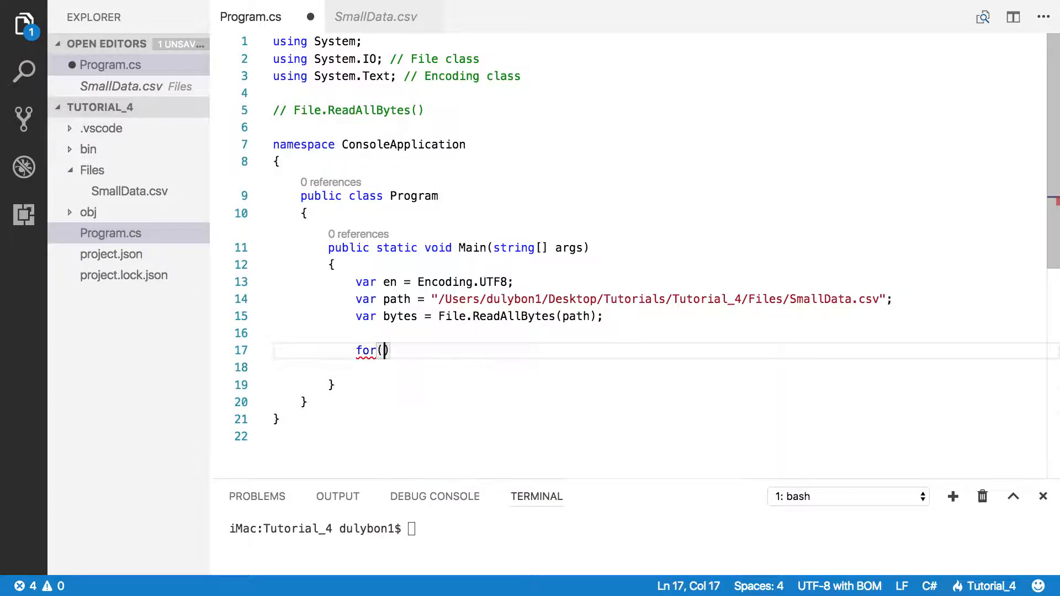
text(int)
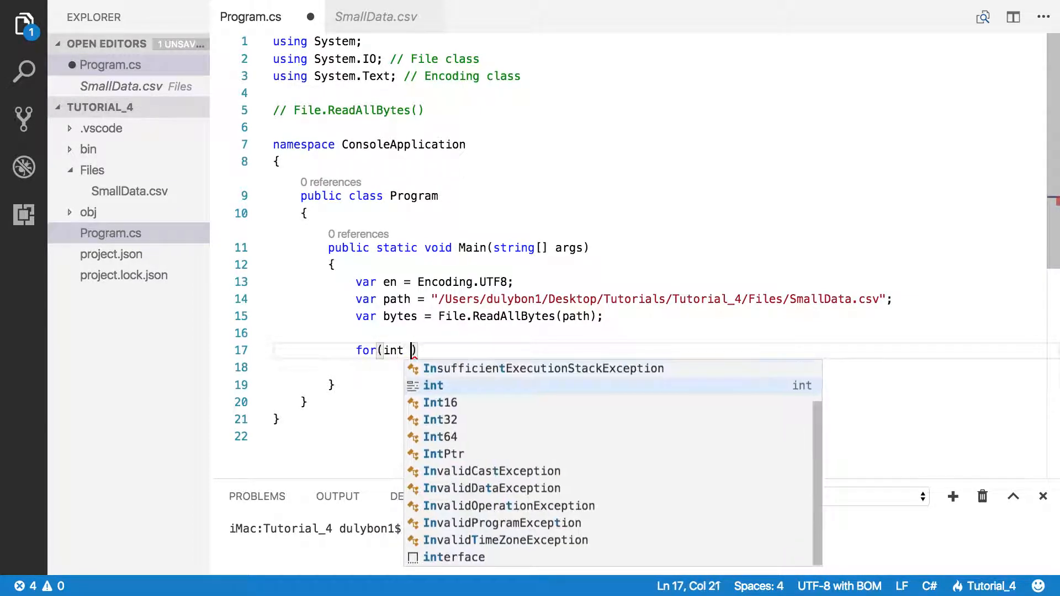
text(i = 0; i)
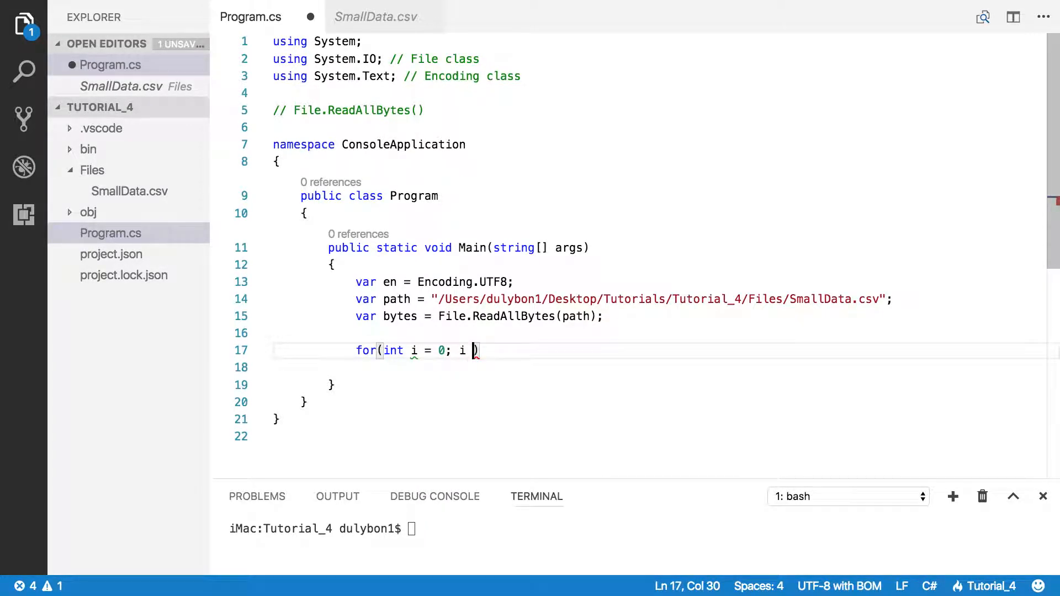
text(<10; i)
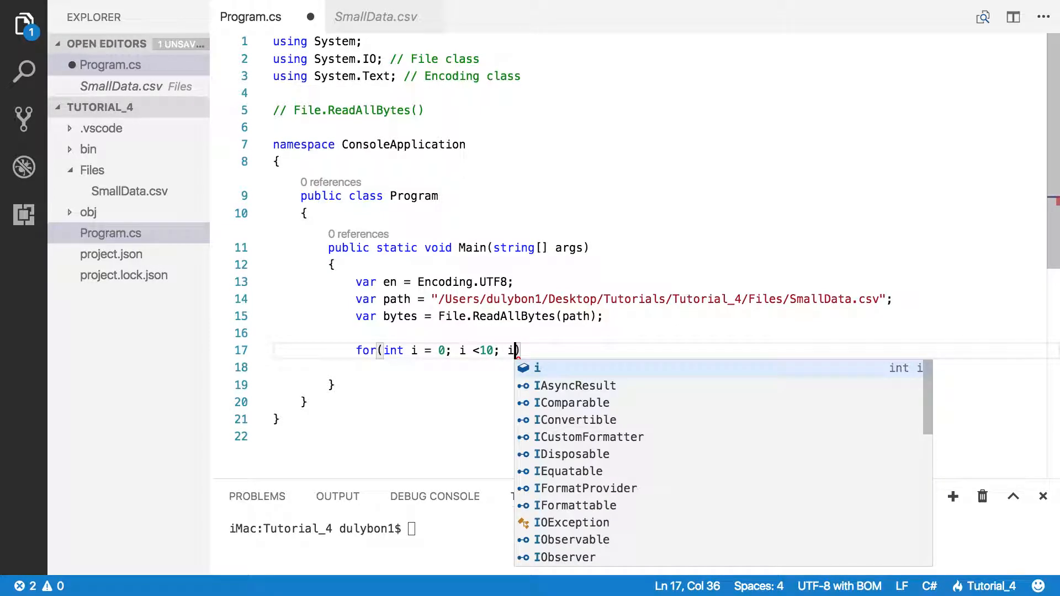
text(++))
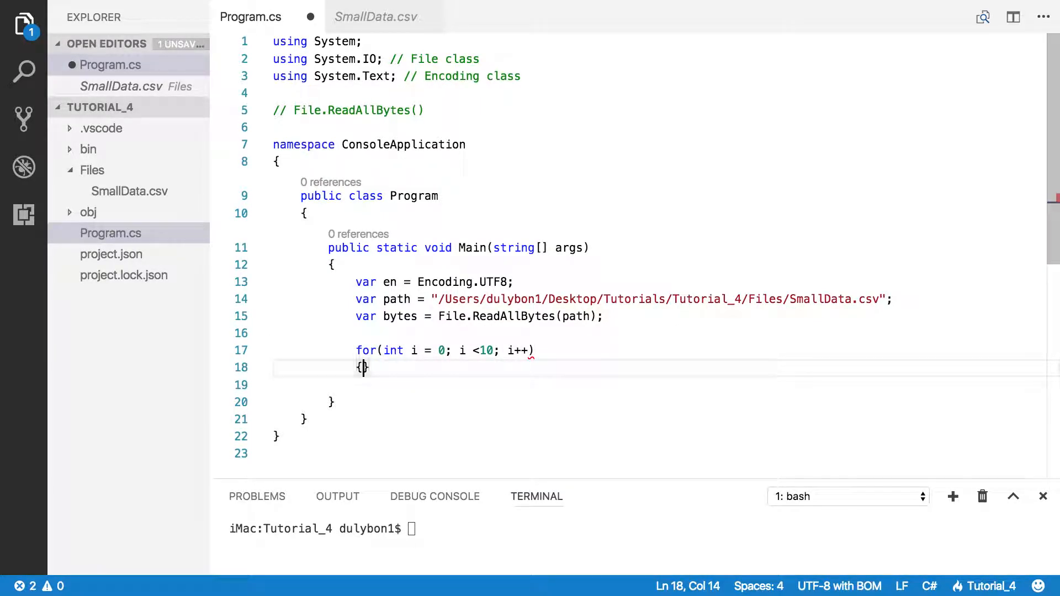
text(})
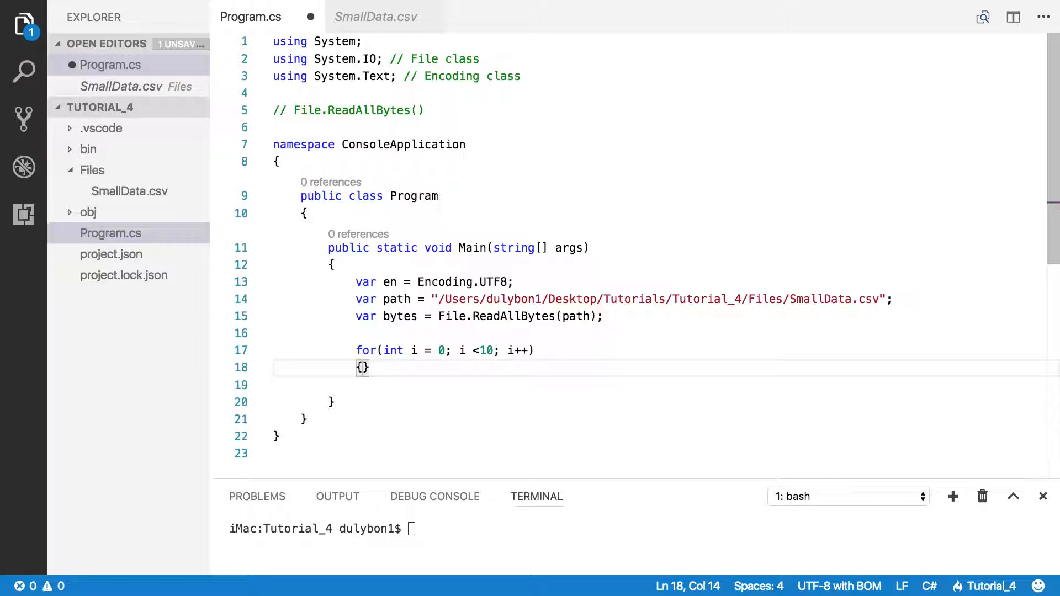
text(Con)
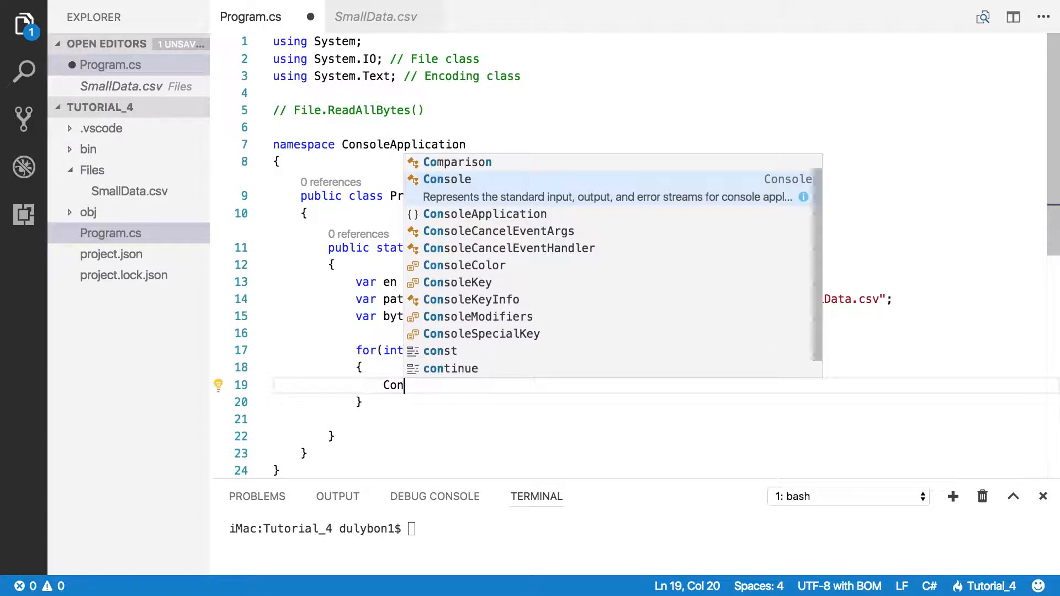
text(sole.W)
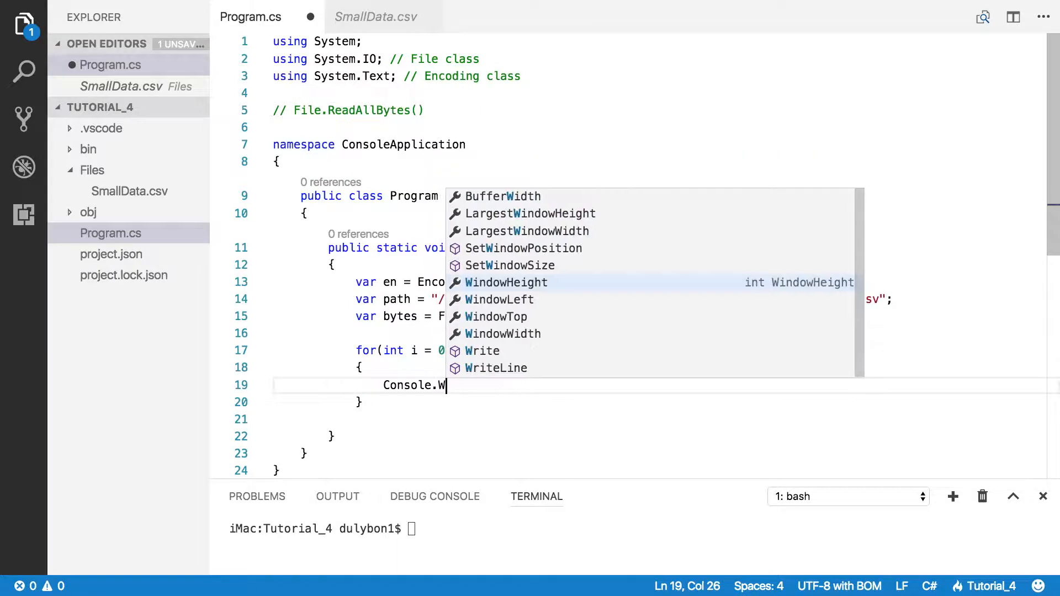
text(riteLine)
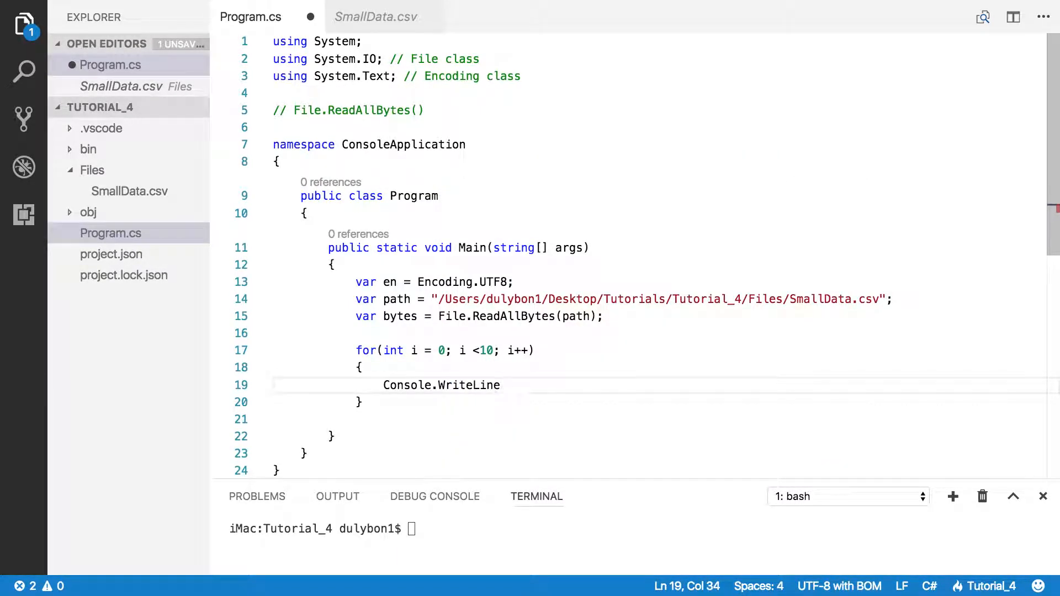
text(())
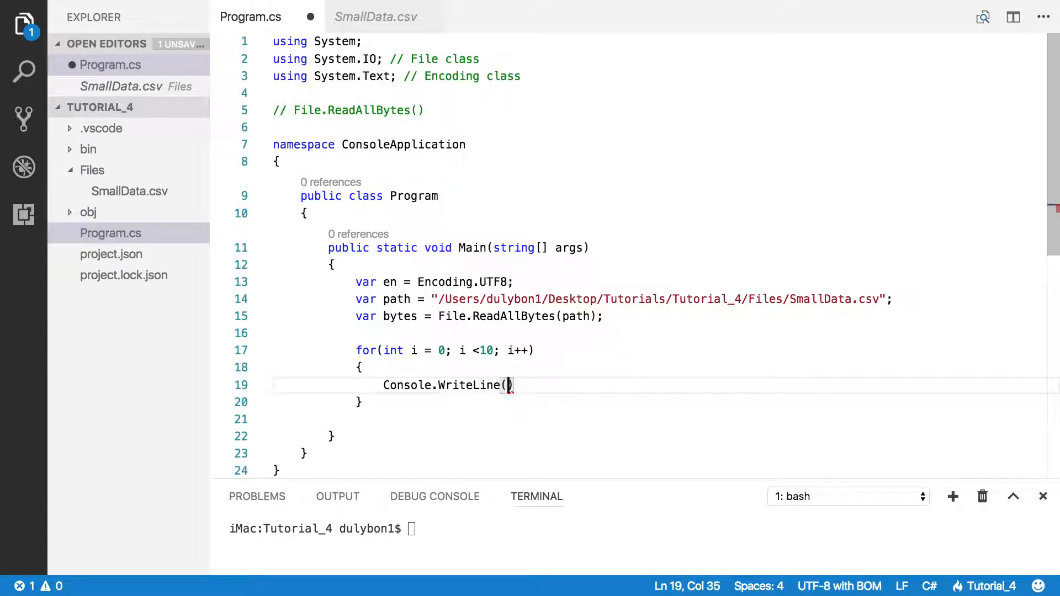
text(byte)
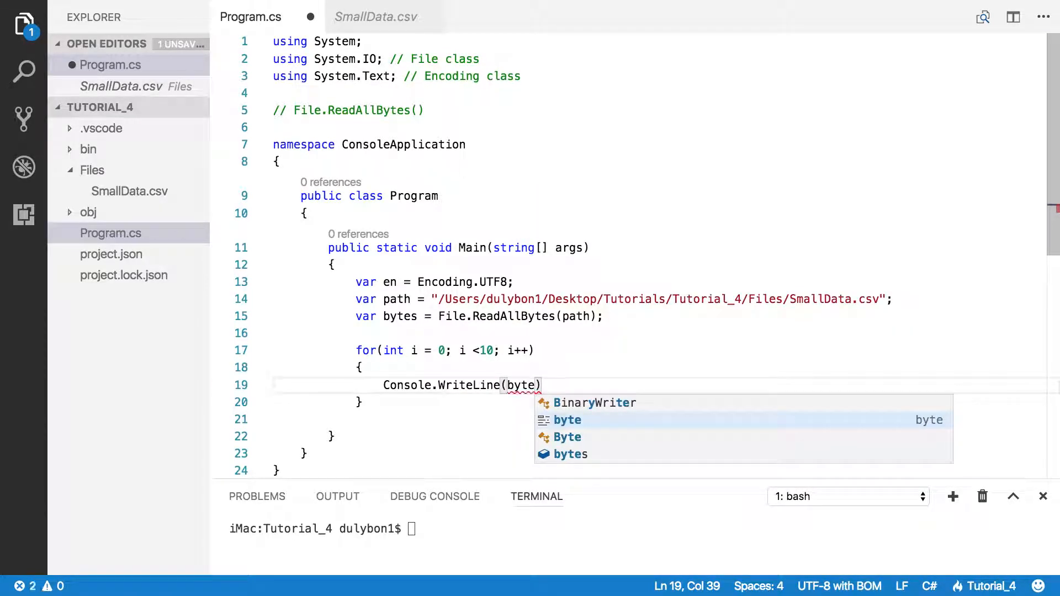
key(down)
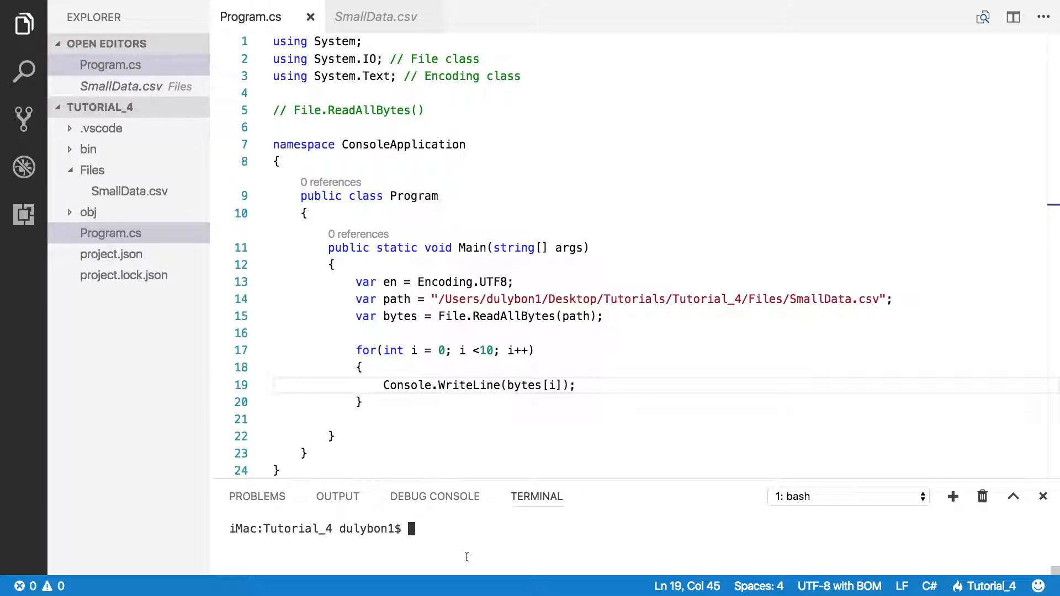
Run 'dotnet run' and enlarge the terminal to see the ten byte values
text(dotnet run)
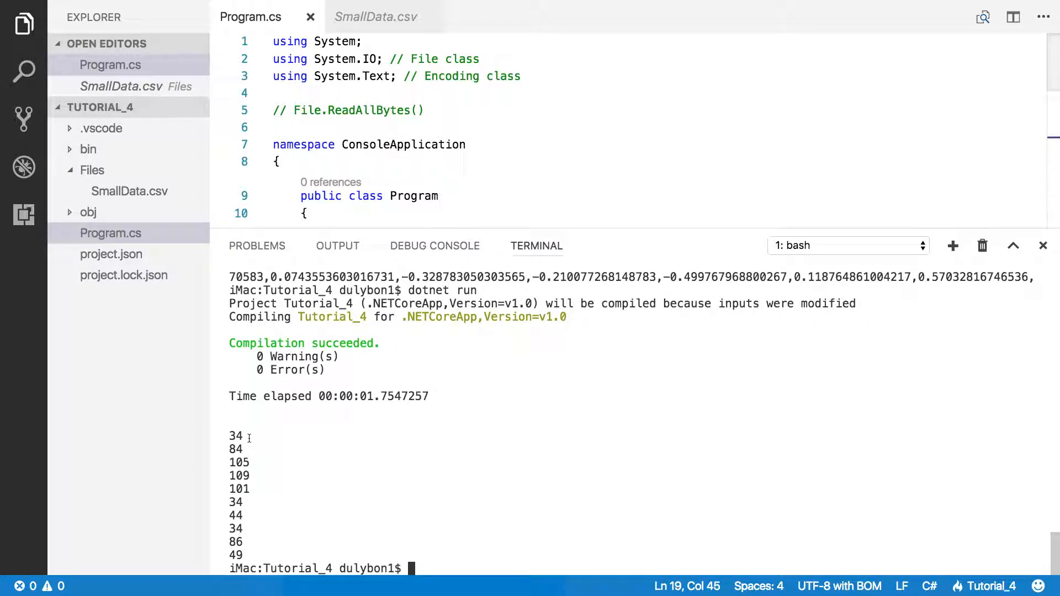
drag(235, 436, 250, 501)
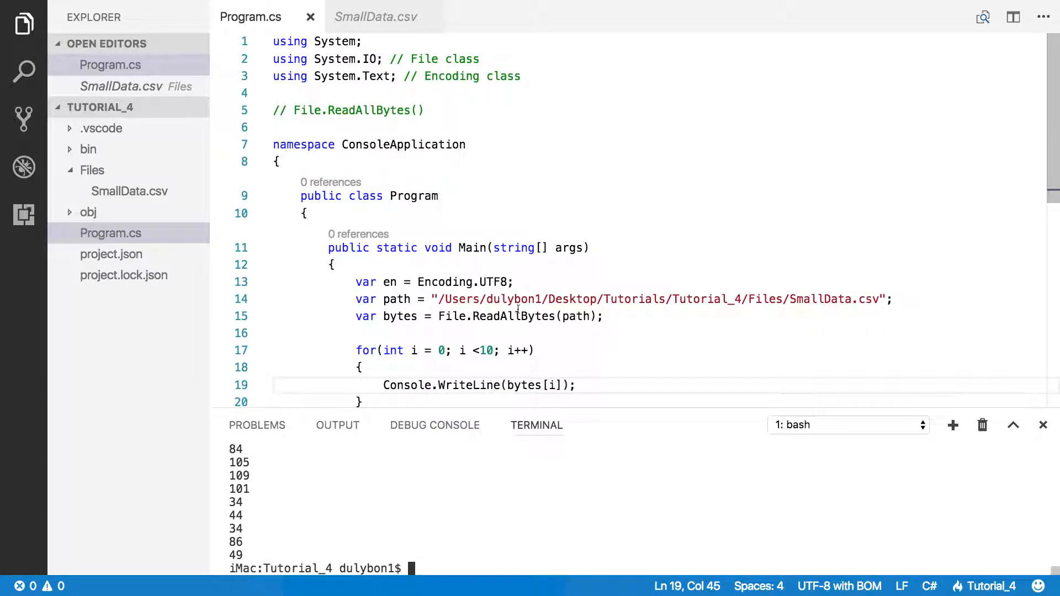
scroll(down, 3)
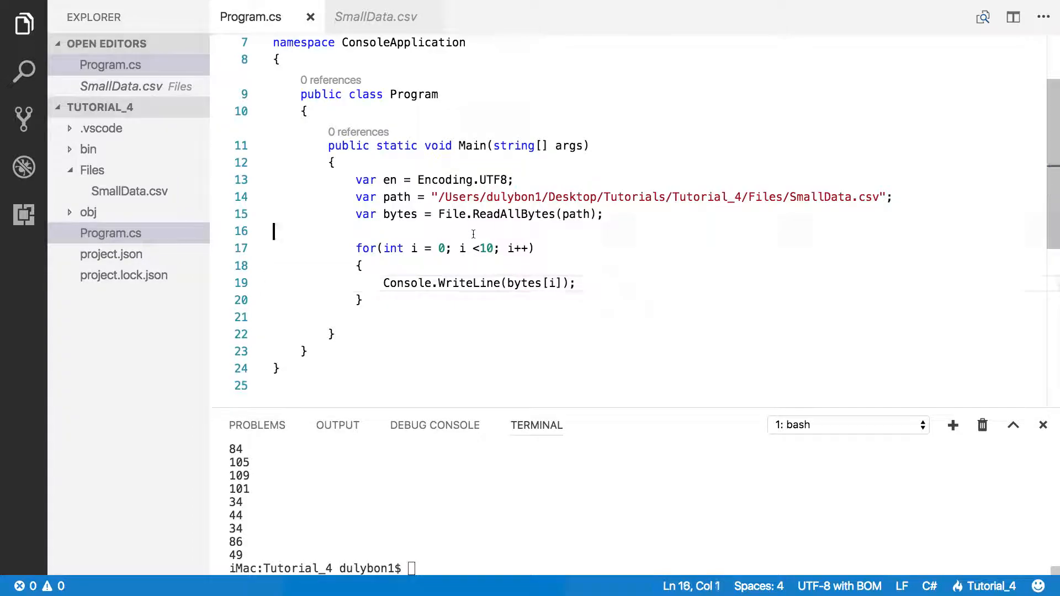
key(Tab)
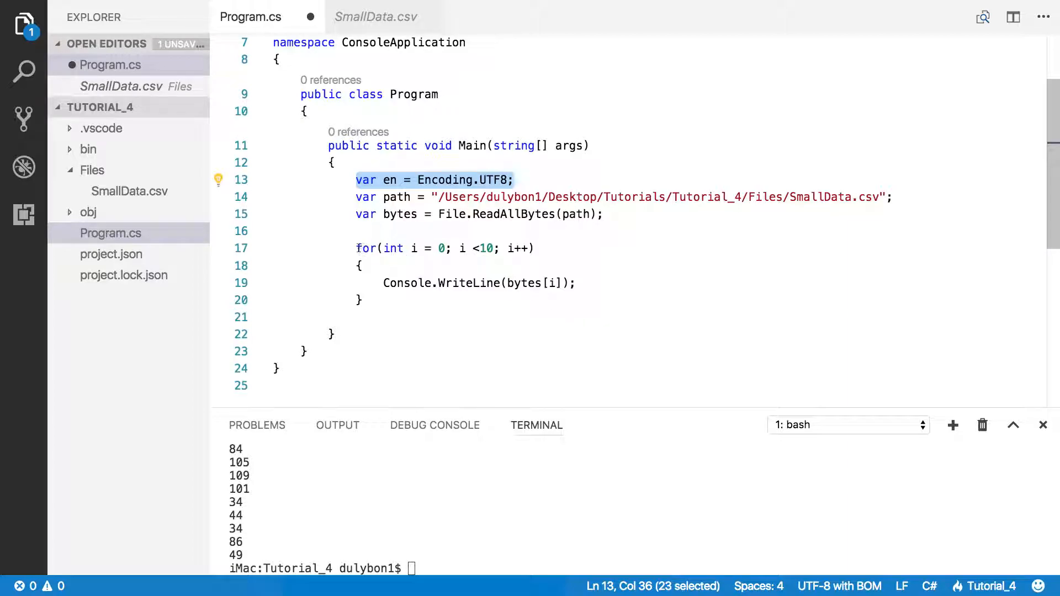
Comment out the byte loop, add 'var text = en.GetString(bytes);', and save
drag(356, 248, 375, 299)
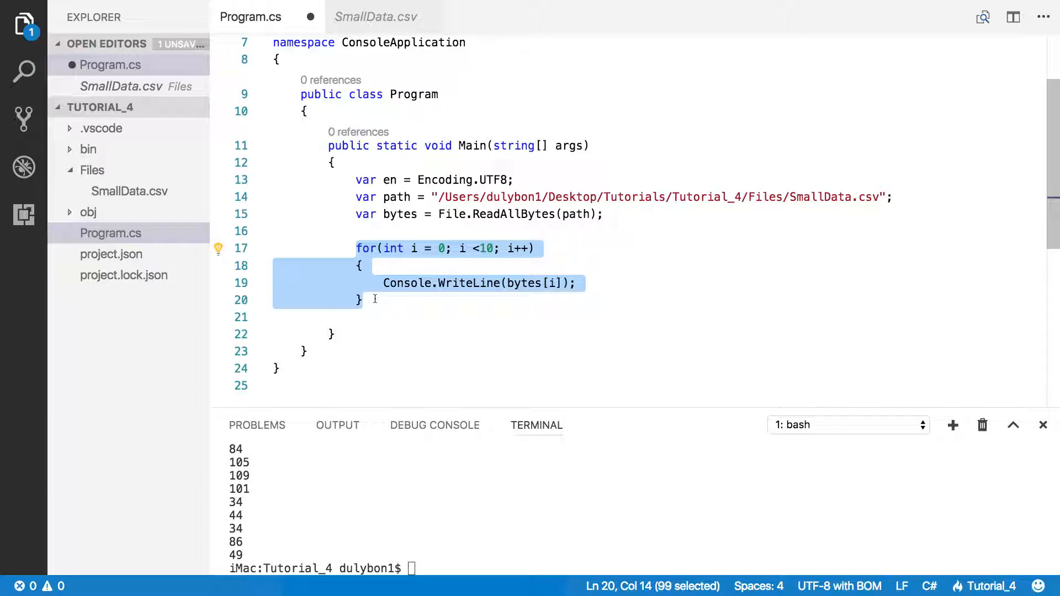
key(cmd+/)
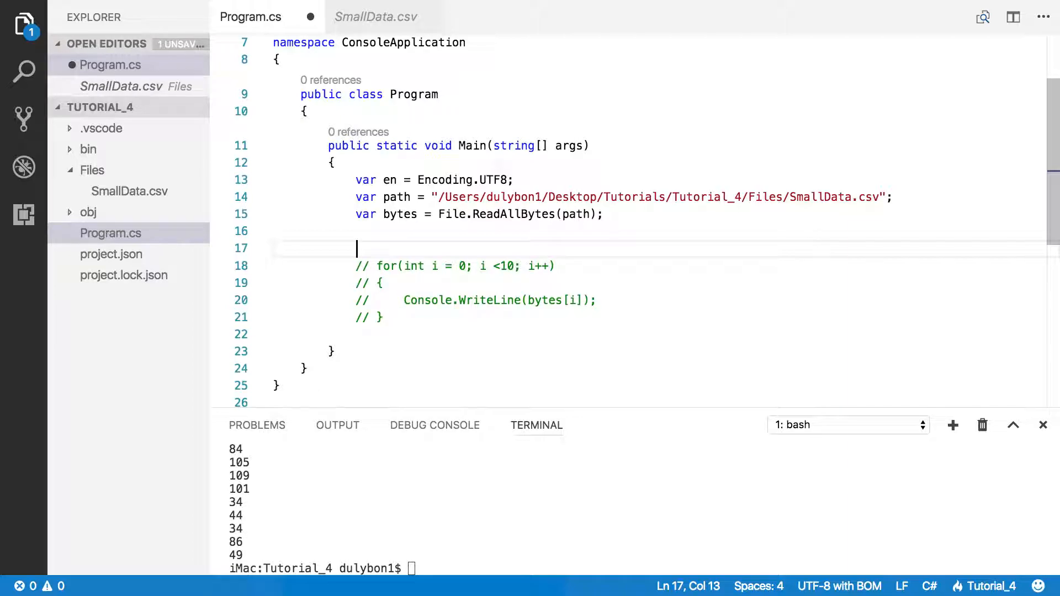
text(var text =)
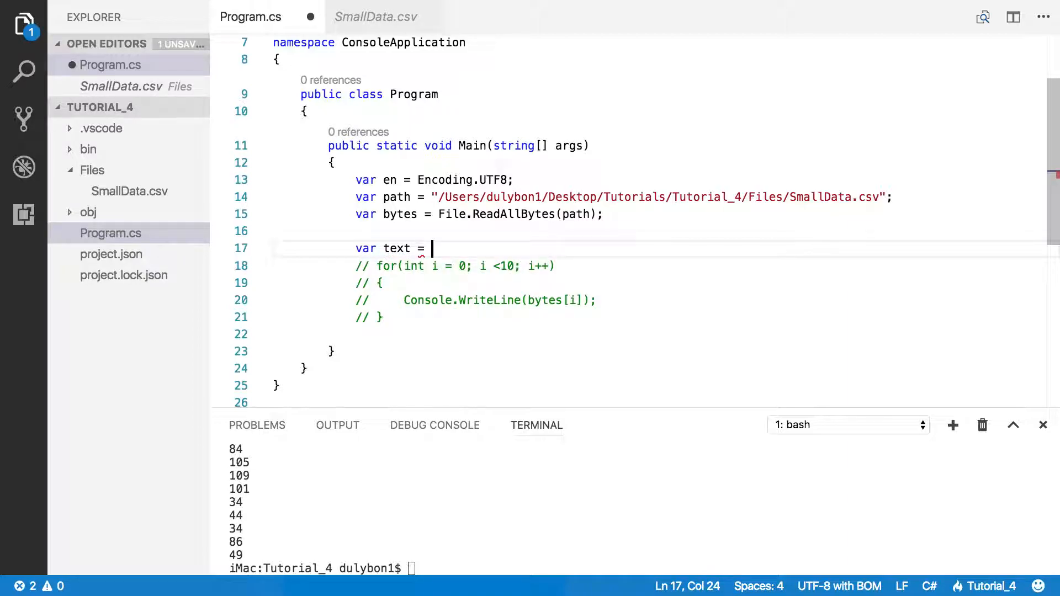
text(en.)
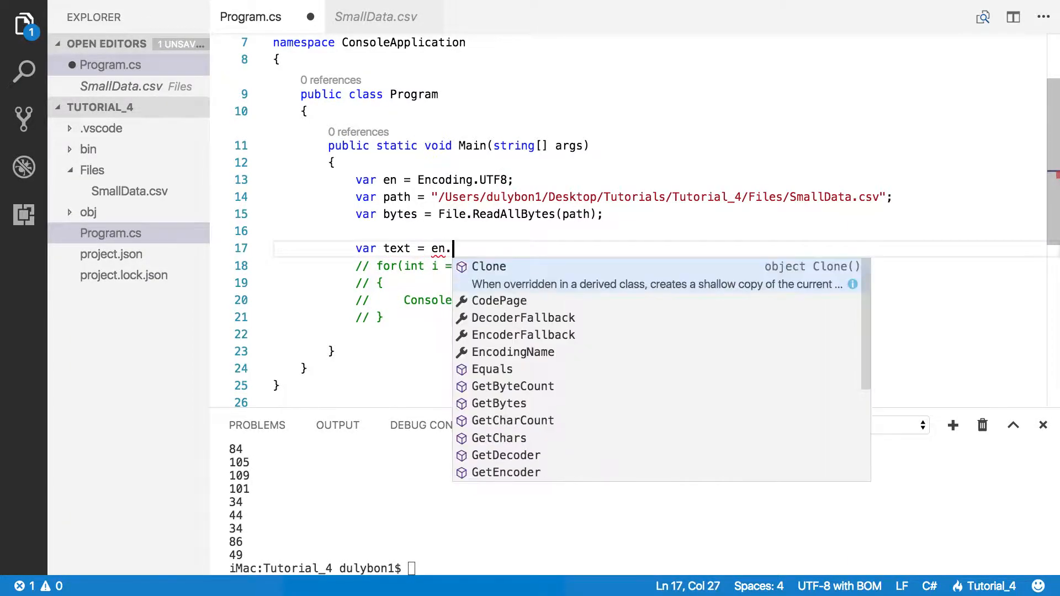
text(G)
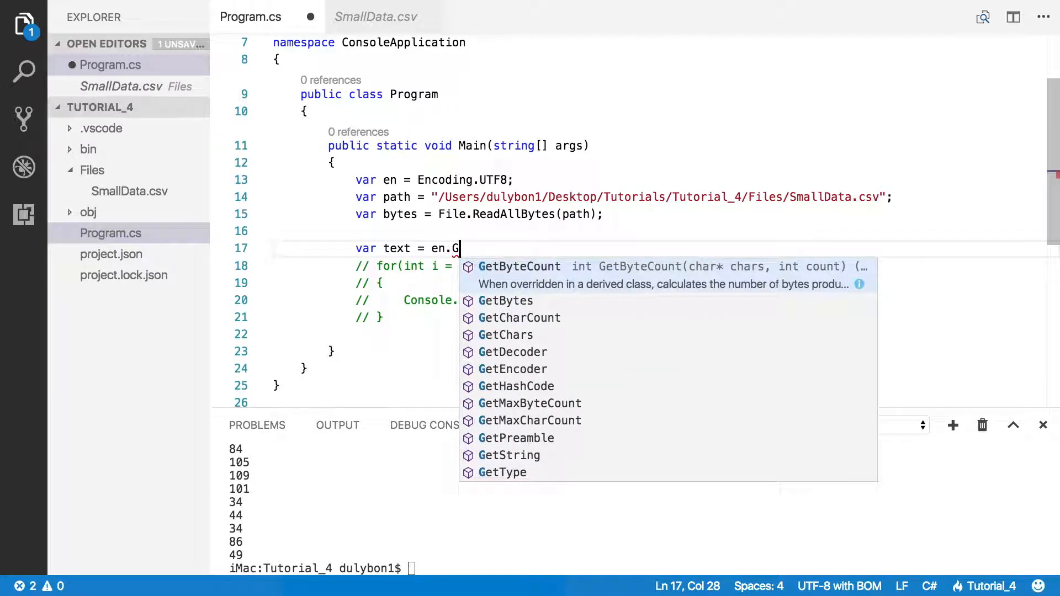
text(etString)
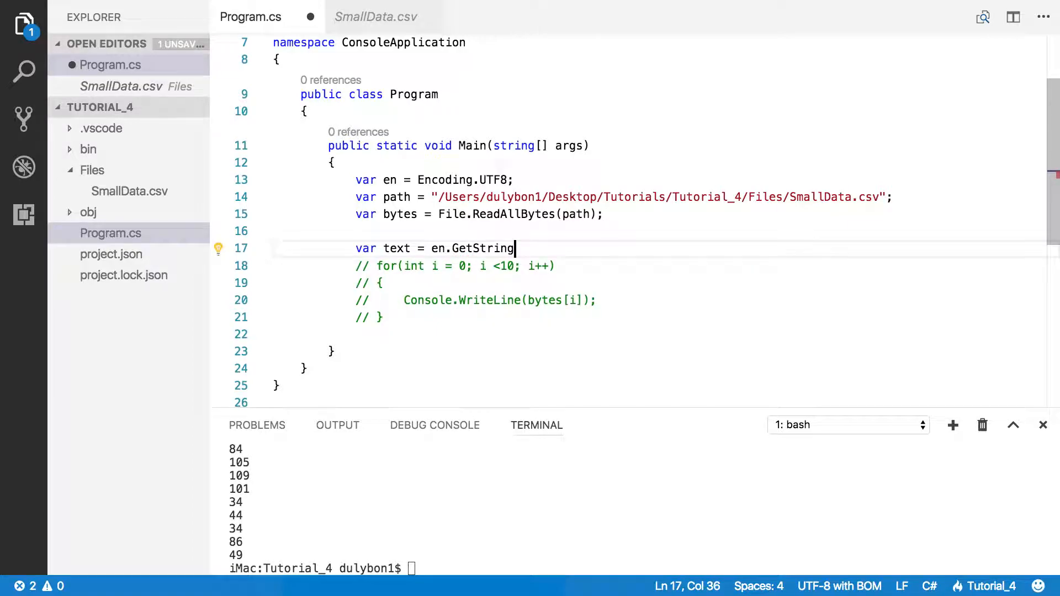
text(()
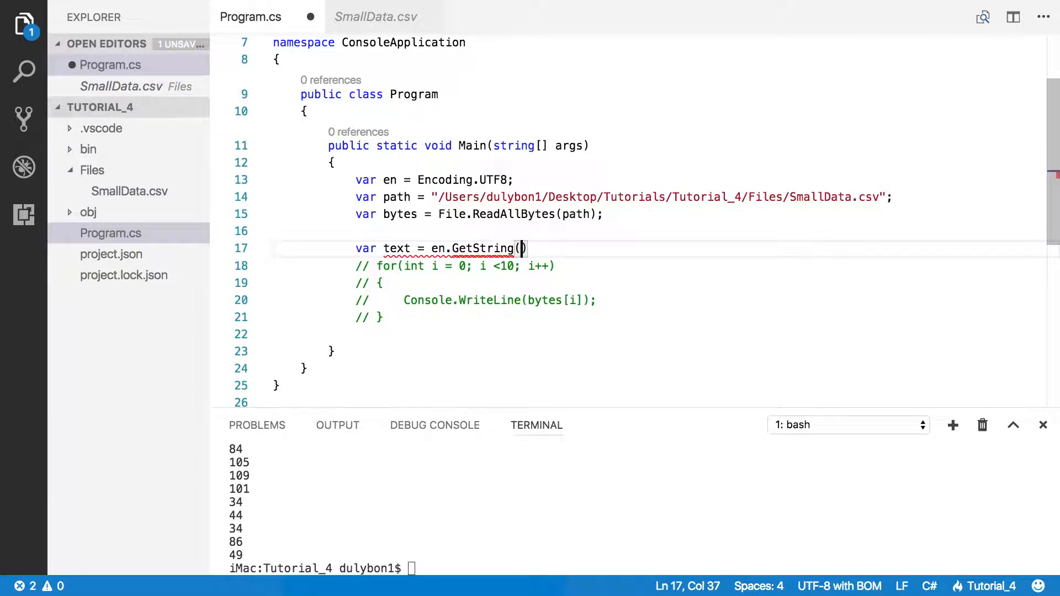
text(BYT)
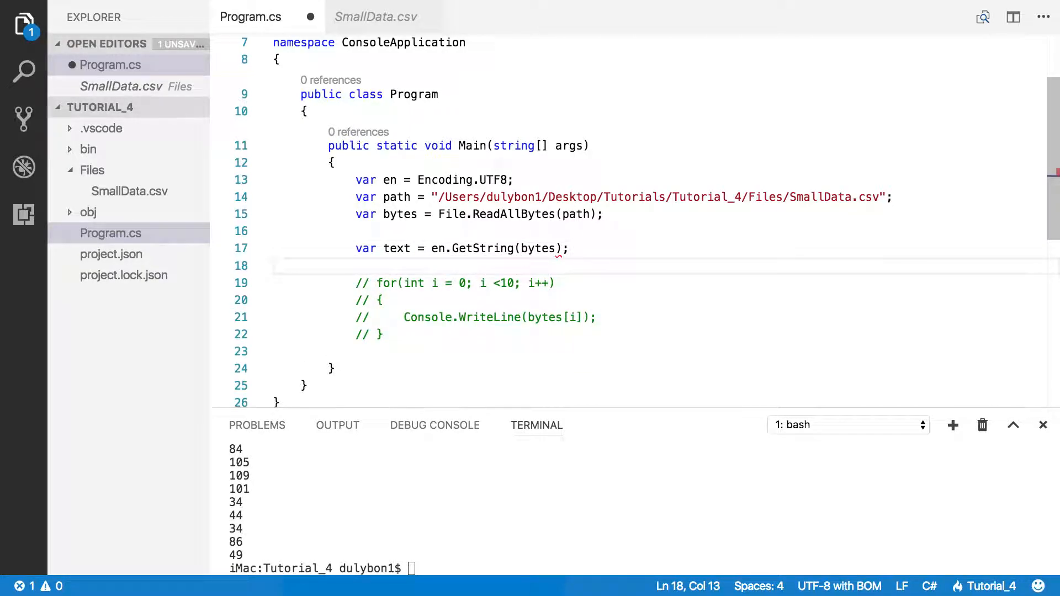
key(cmd+s)
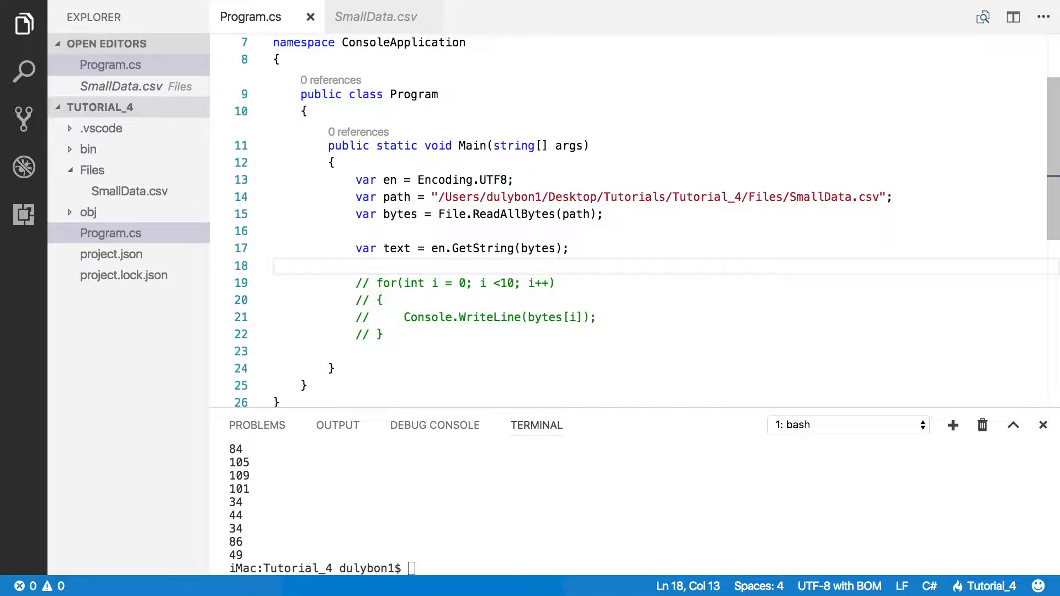
Add 'Console.WriteLine(text);' to print the decoded text
text(cONSO)
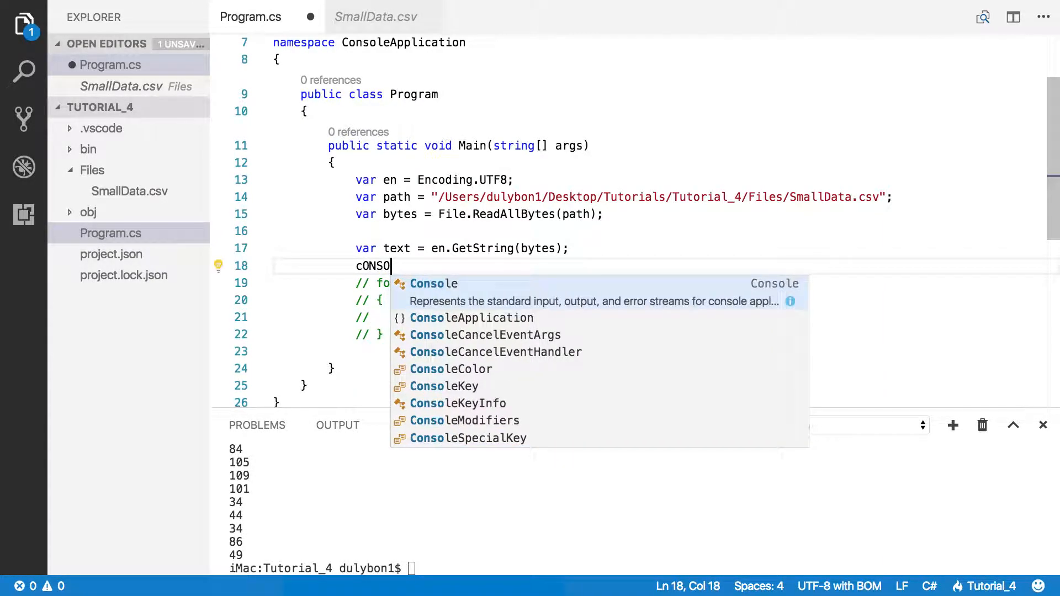
text(Console.w)
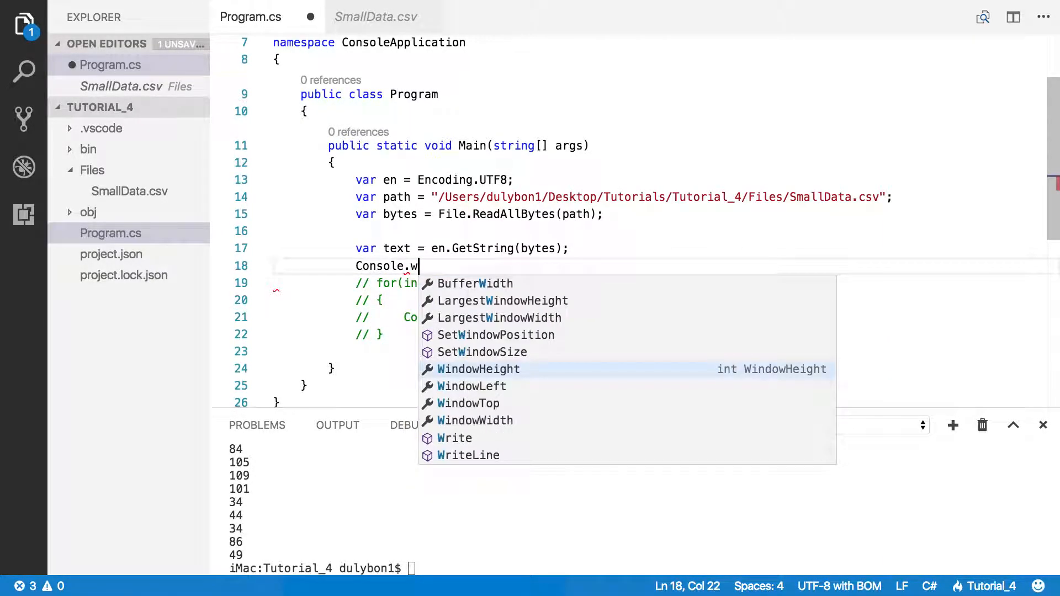
text(RIT)
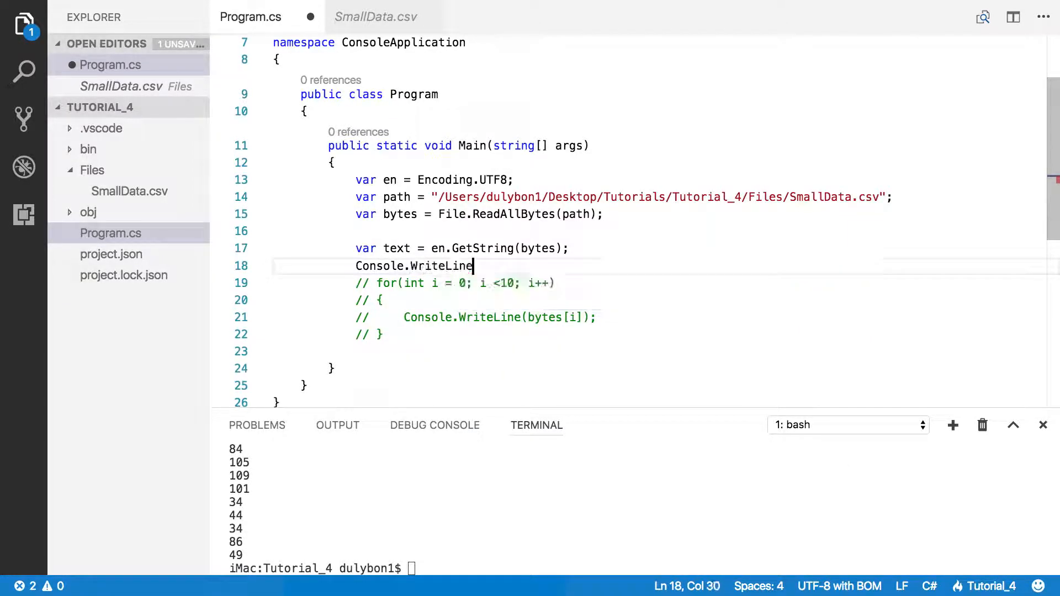
text(()
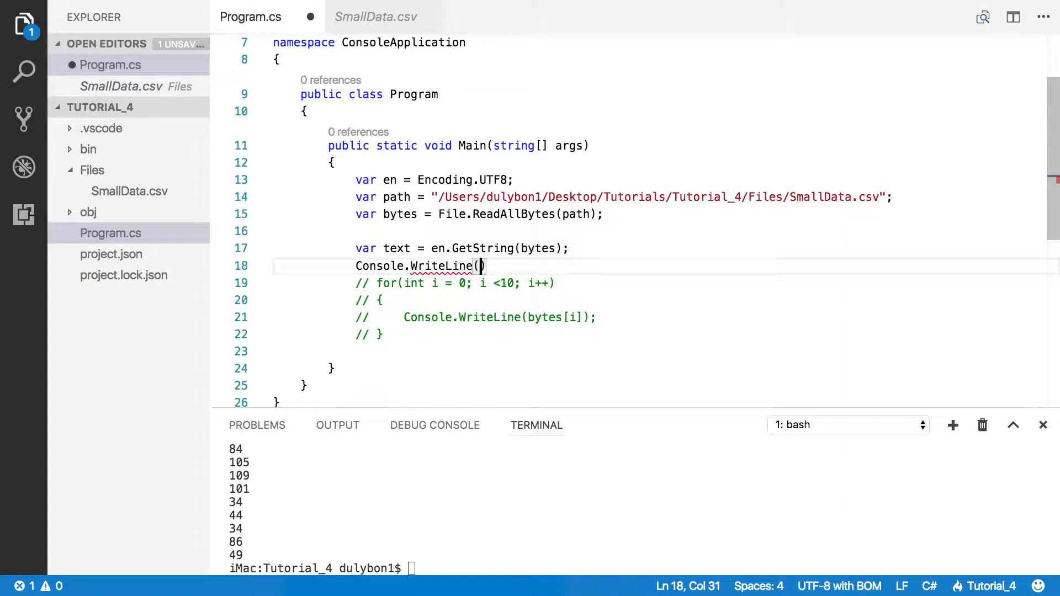
text(TEXT)
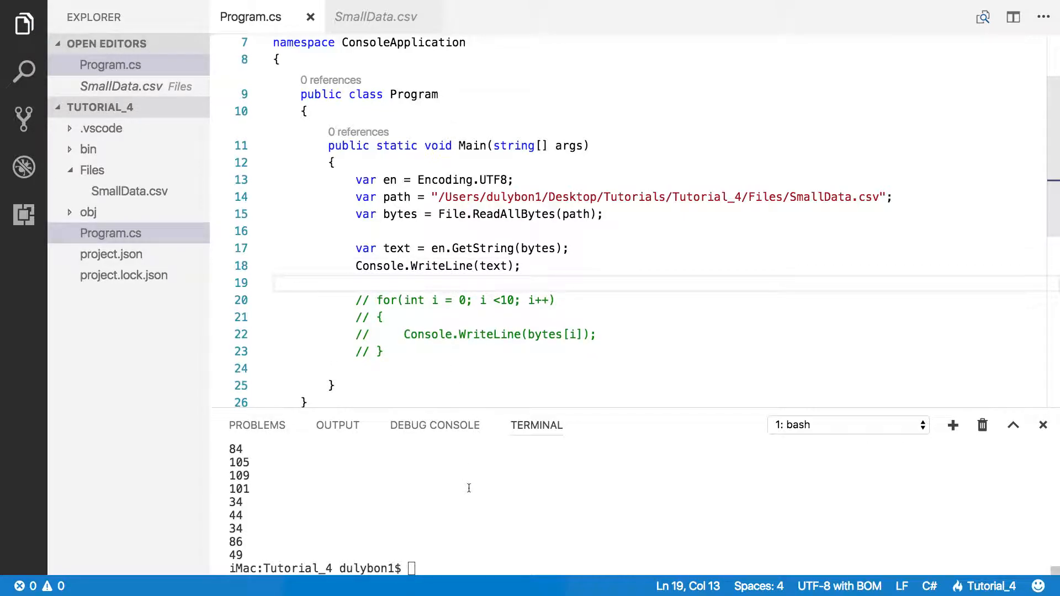
Run 'dotnet run' to print the decoded CSV text, then highlight the using System.IO line
text(dotnet run)
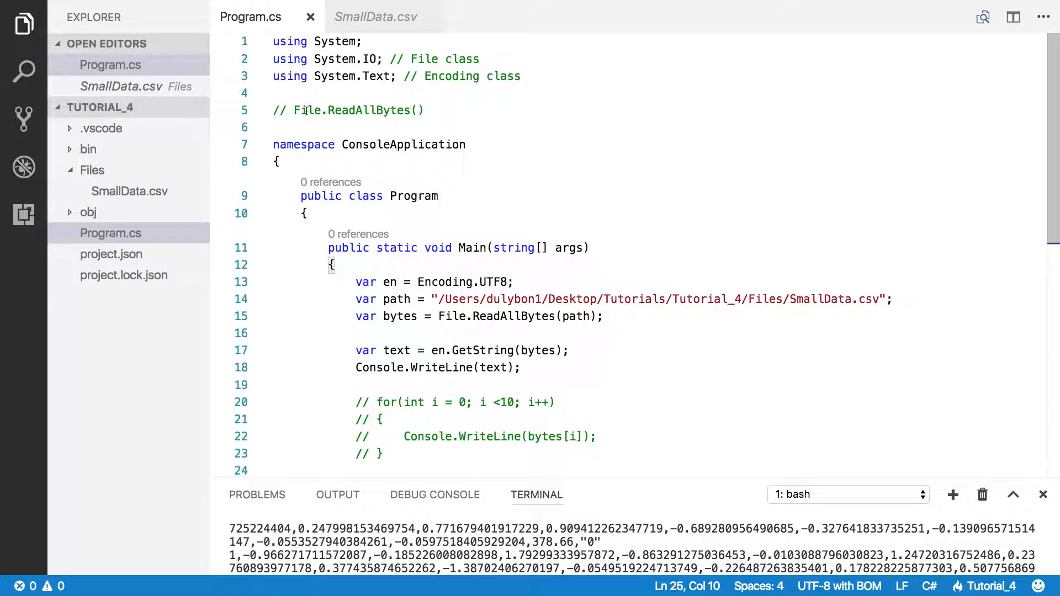
drag(295, 110, 424, 110)
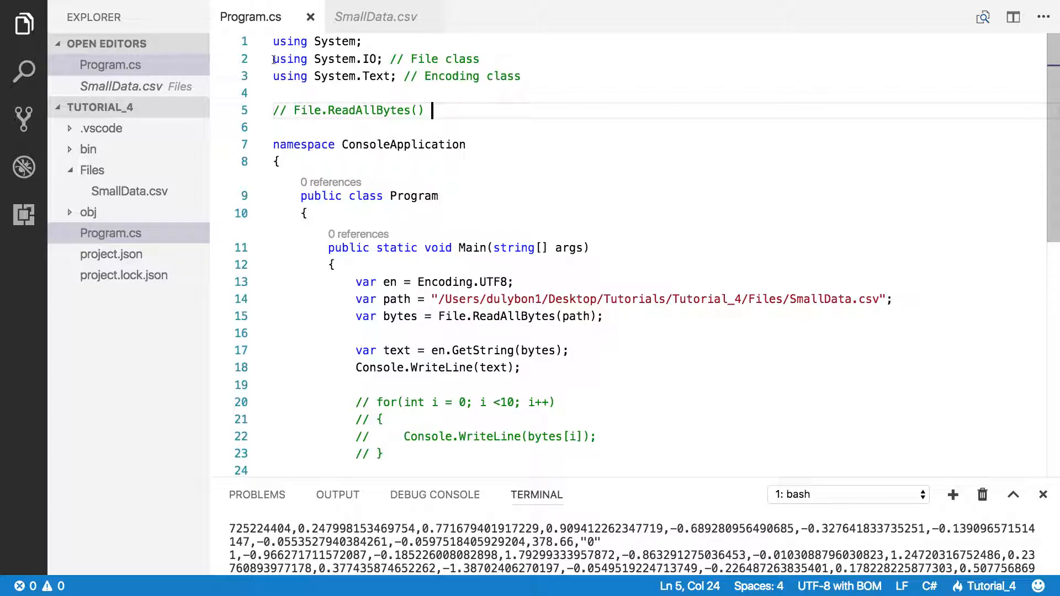
drag(272, 59, 478, 59)
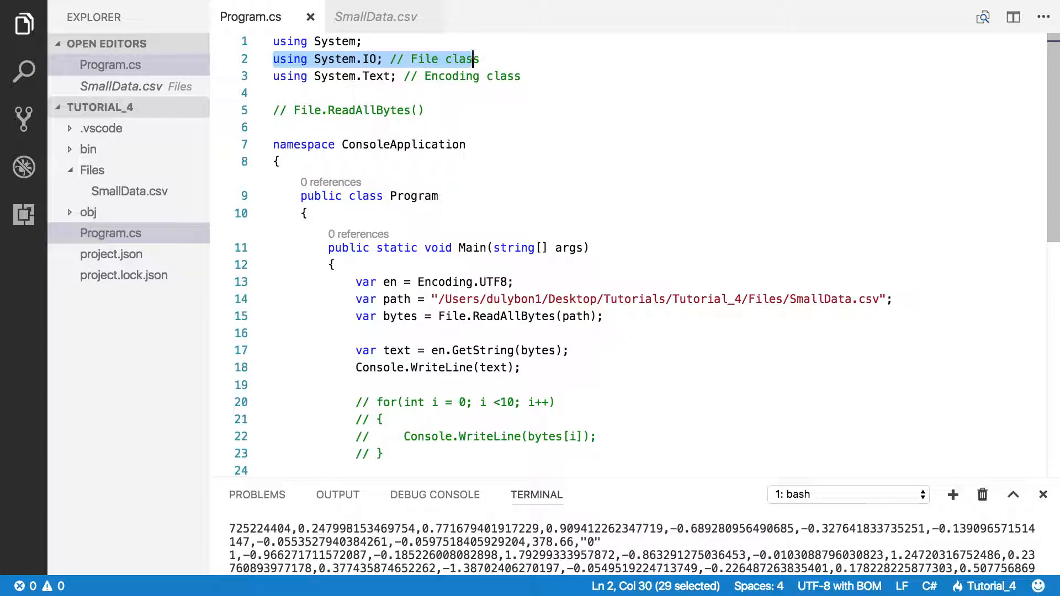